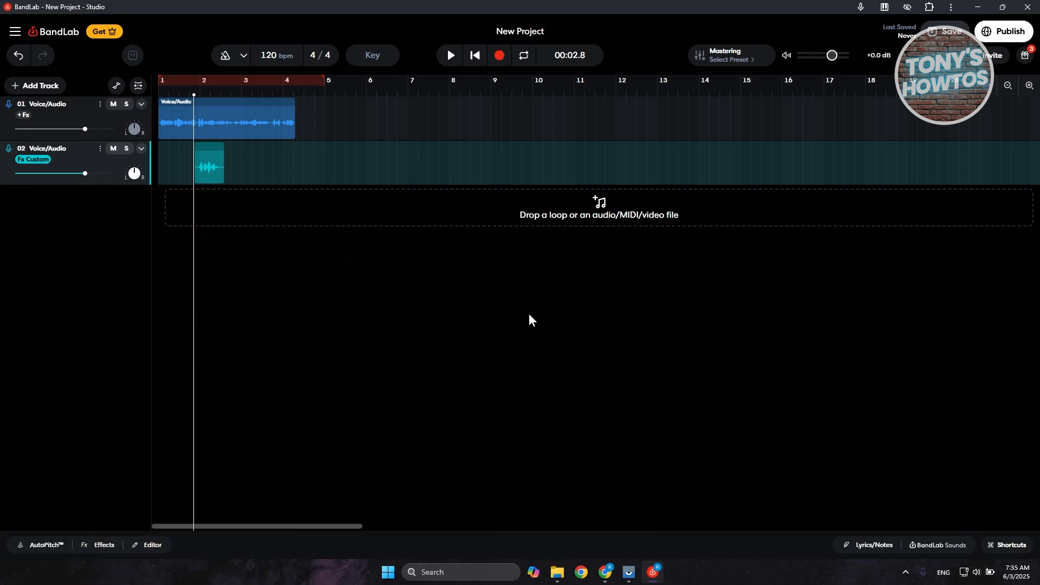
mouse_move(521, 310)
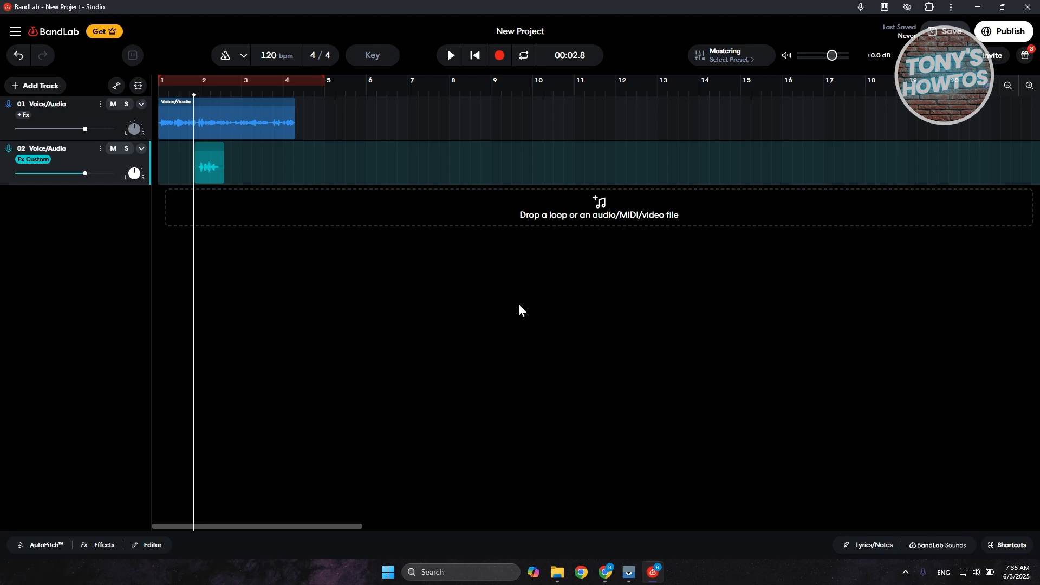
mouse_move(546, 169)
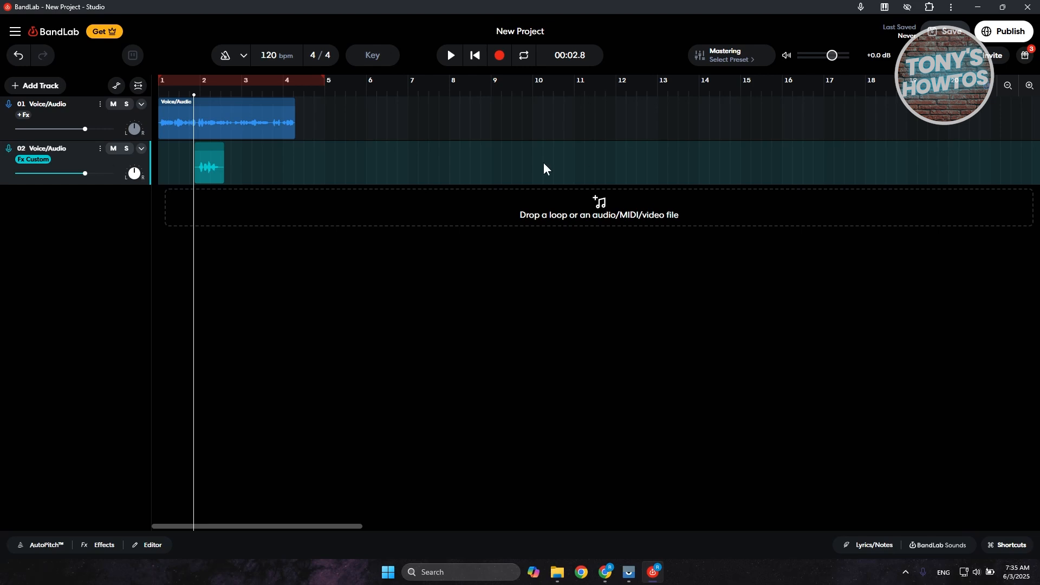
mouse_move(550, 214)
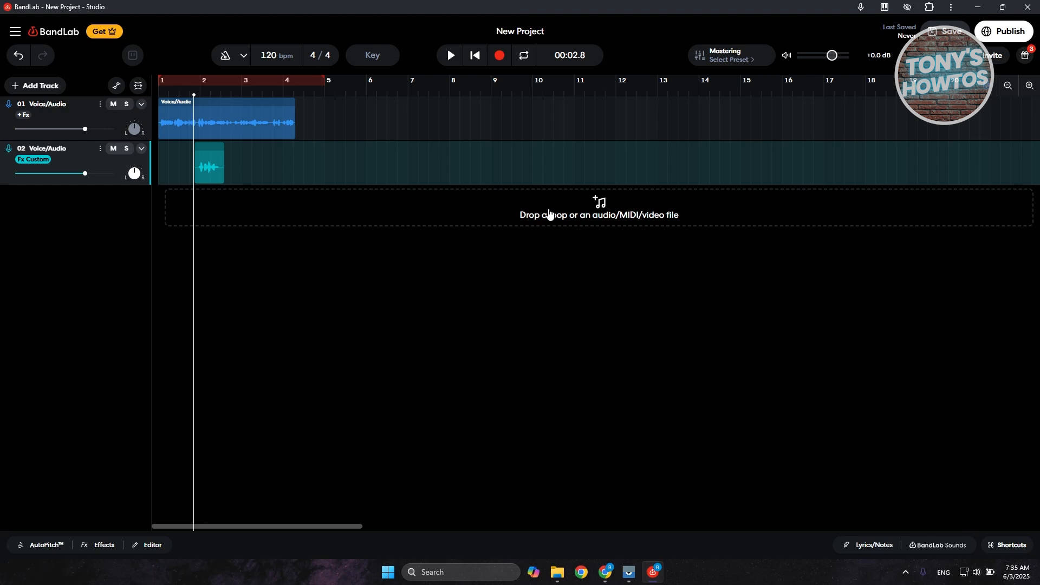
mouse_move(276, 213)
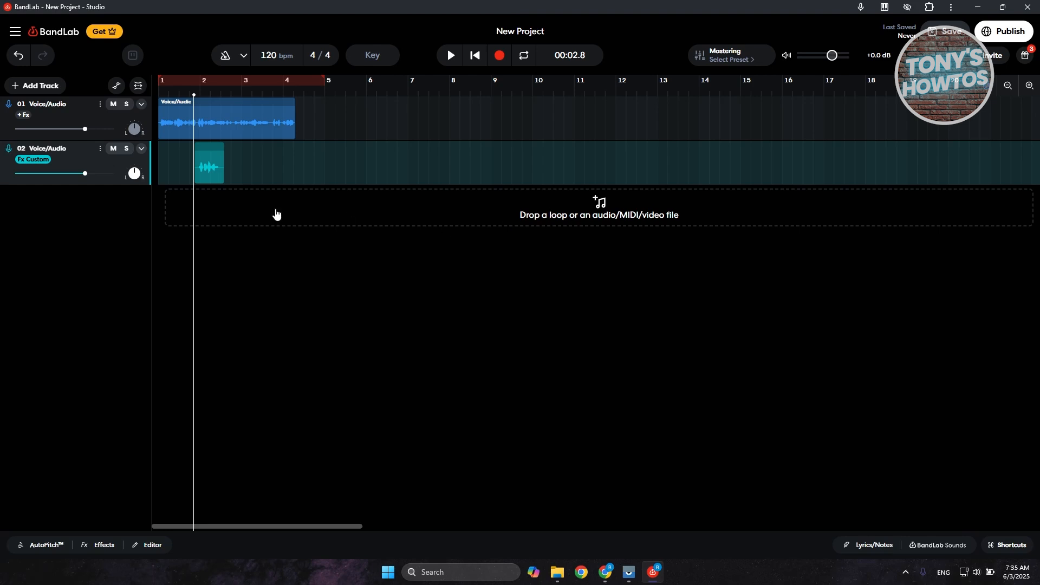
Step: Select track 2's clip and reveal its effect chain containing Studio Reverb
click(209, 162)
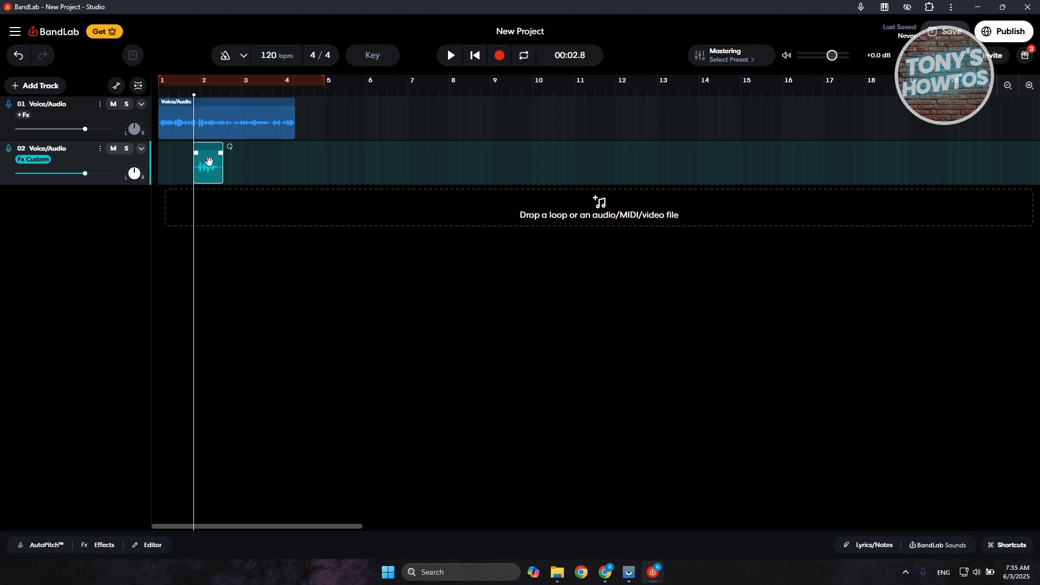
mouse_move(205, 174)
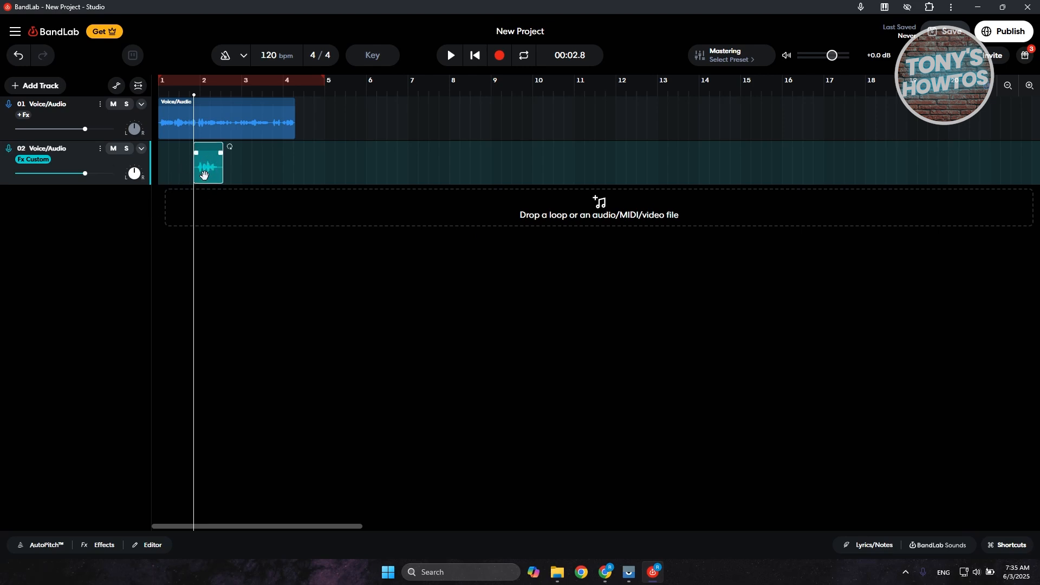
mouse_move(99, 529)
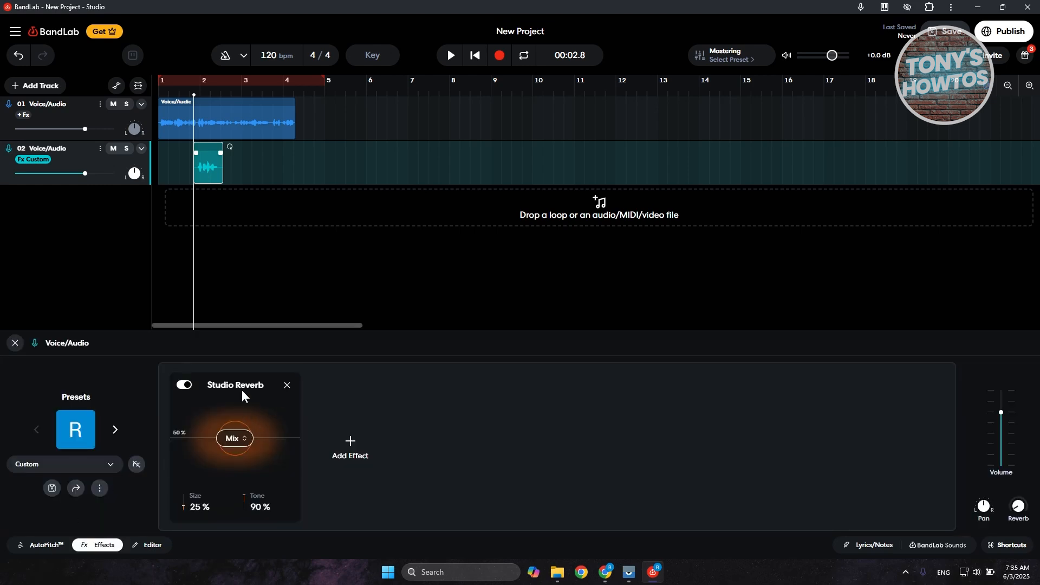
mouse_move(290, 406)
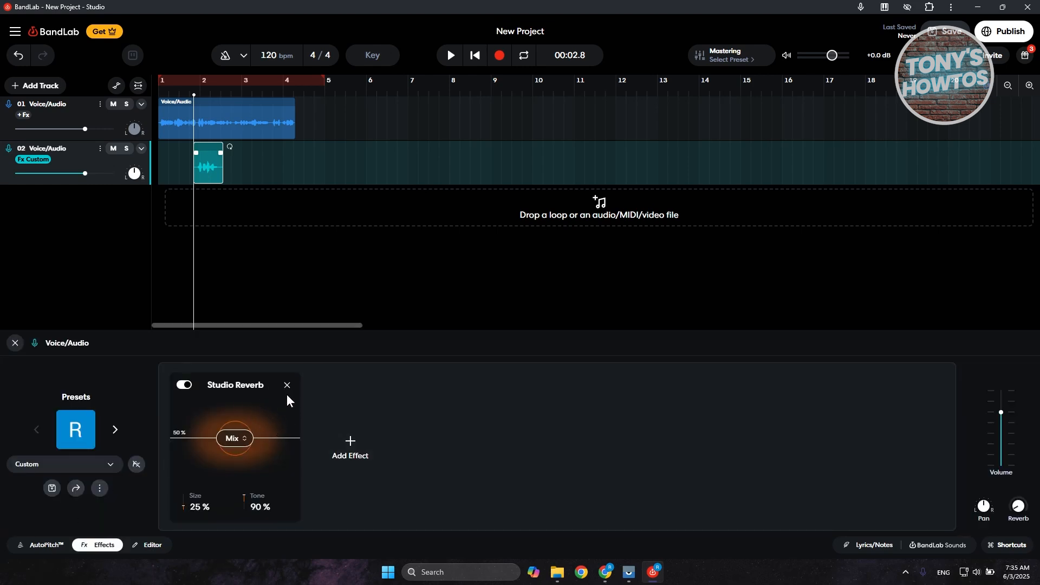
click(287, 384)
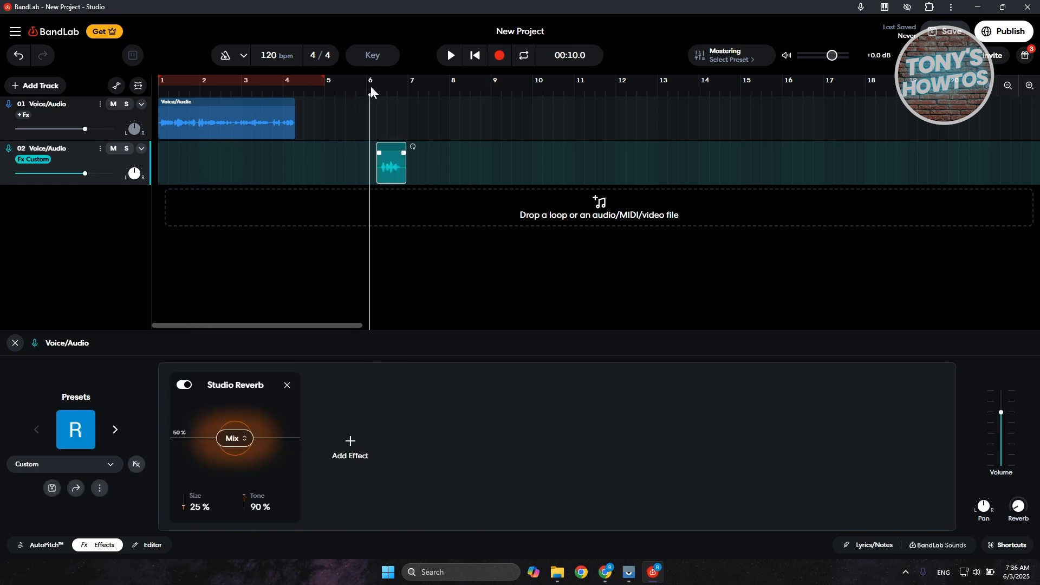
Step: Delete the Studio Reverb card, leaving track 2 with no effects
click(449, 55)
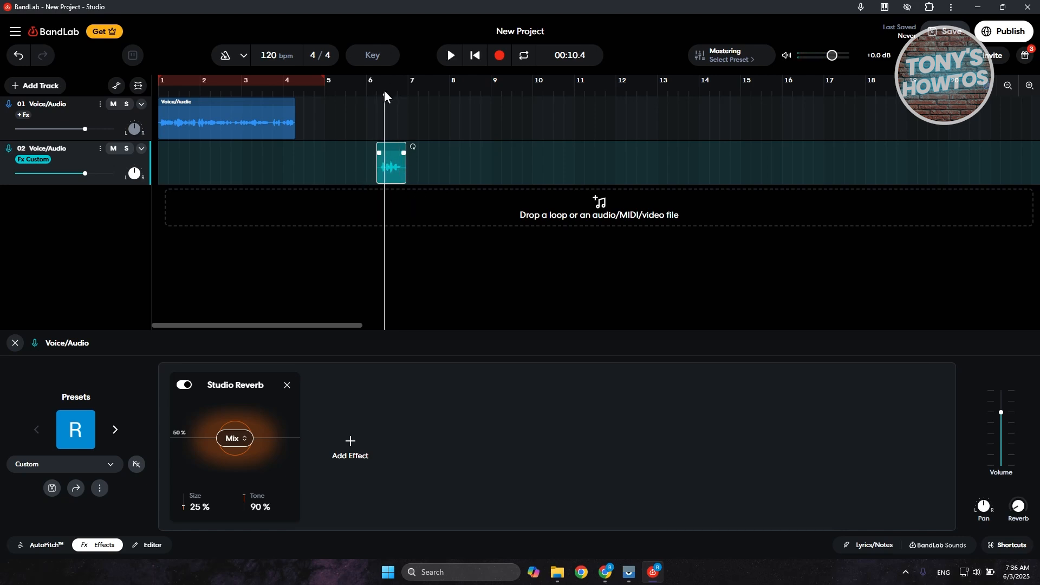
click(286, 385)
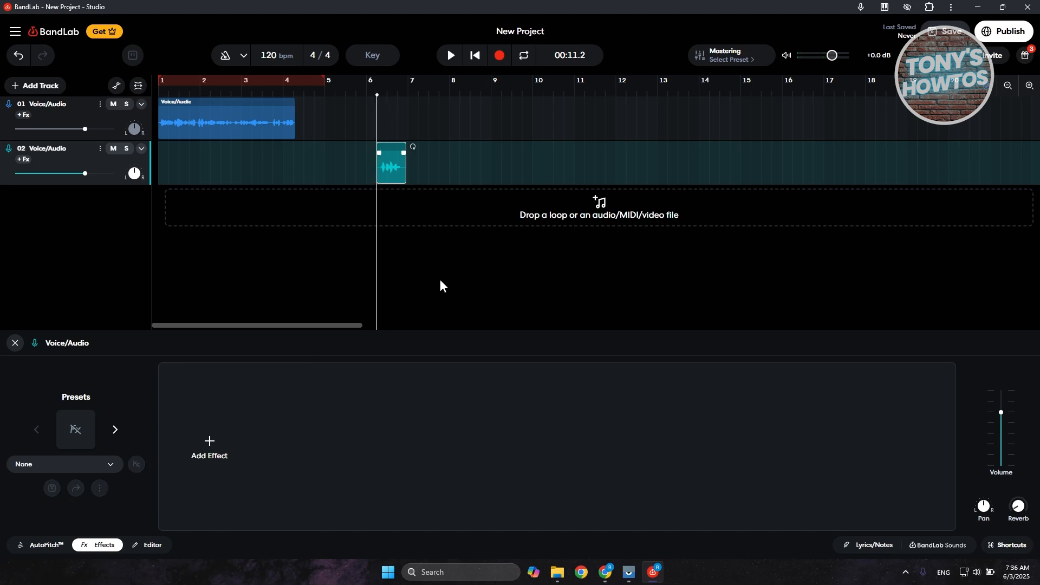
mouse_move(397, 145)
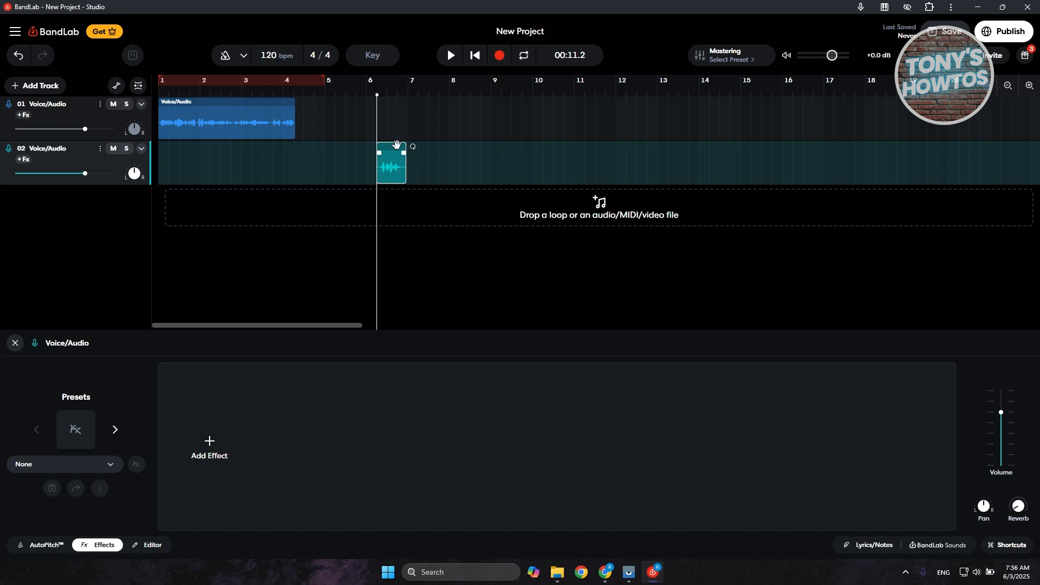
mouse_move(338, 175)
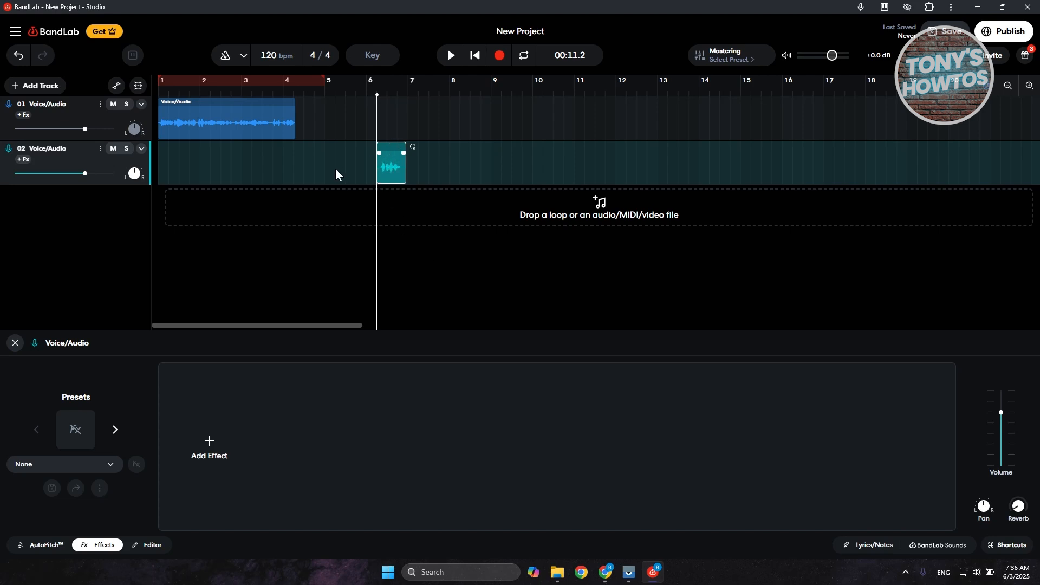
mouse_move(210, 444)
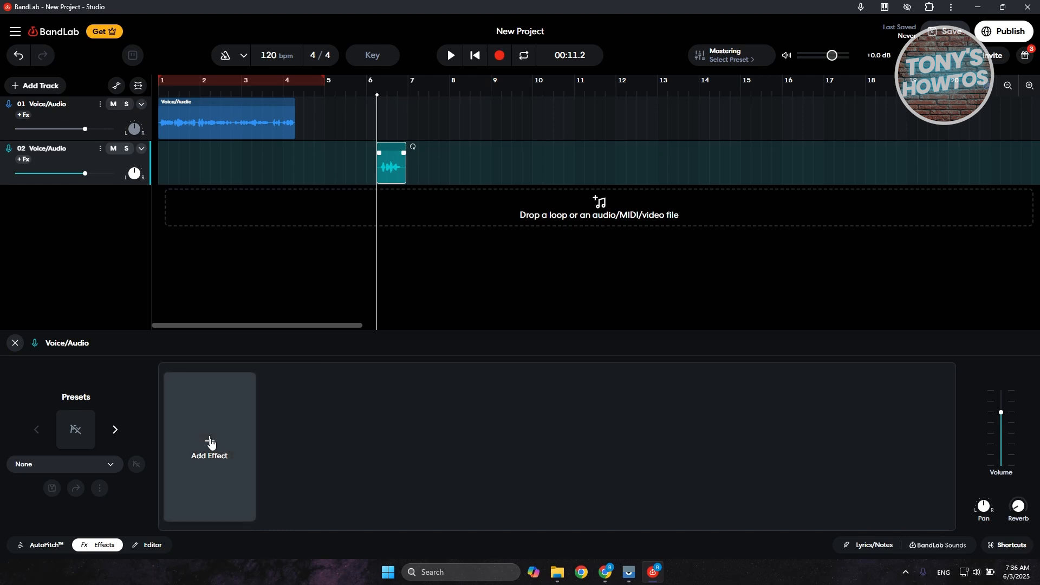
Step: Browse the Add Effect library through Compressors, Amps & Cabs and Polish categories without adding any
click(209, 447)
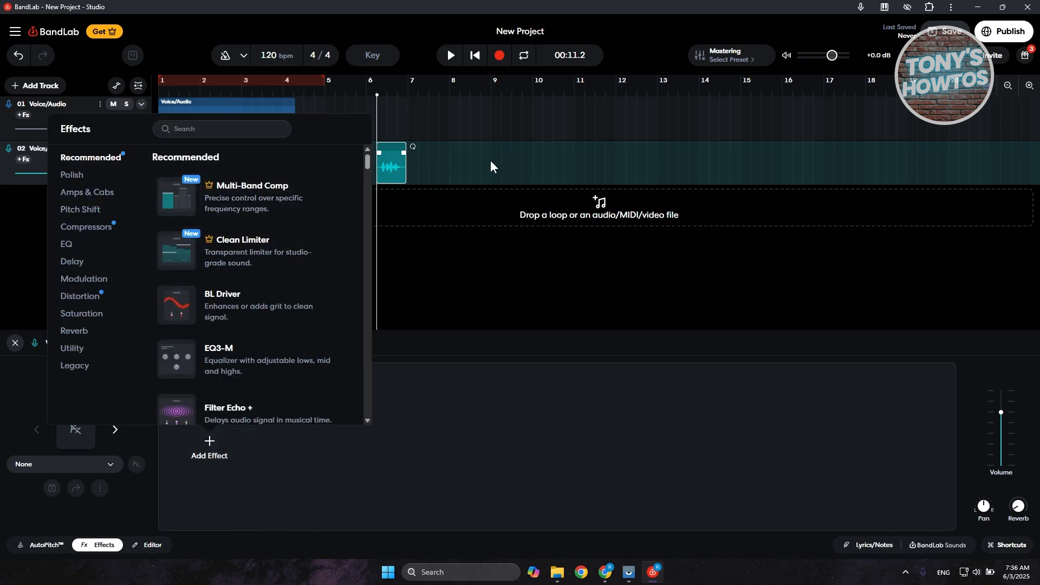
mouse_move(395, 167)
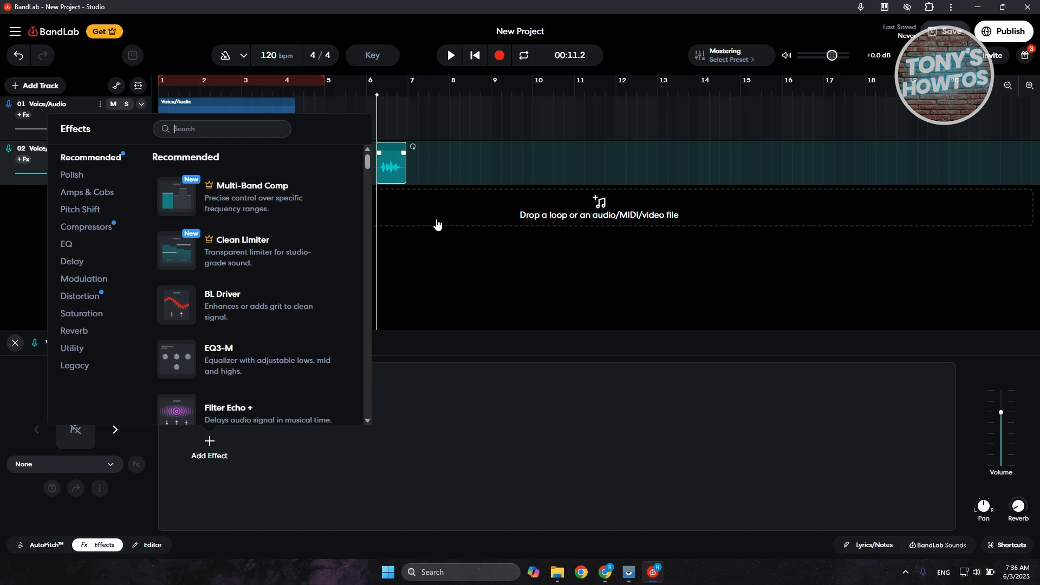
mouse_move(110, 157)
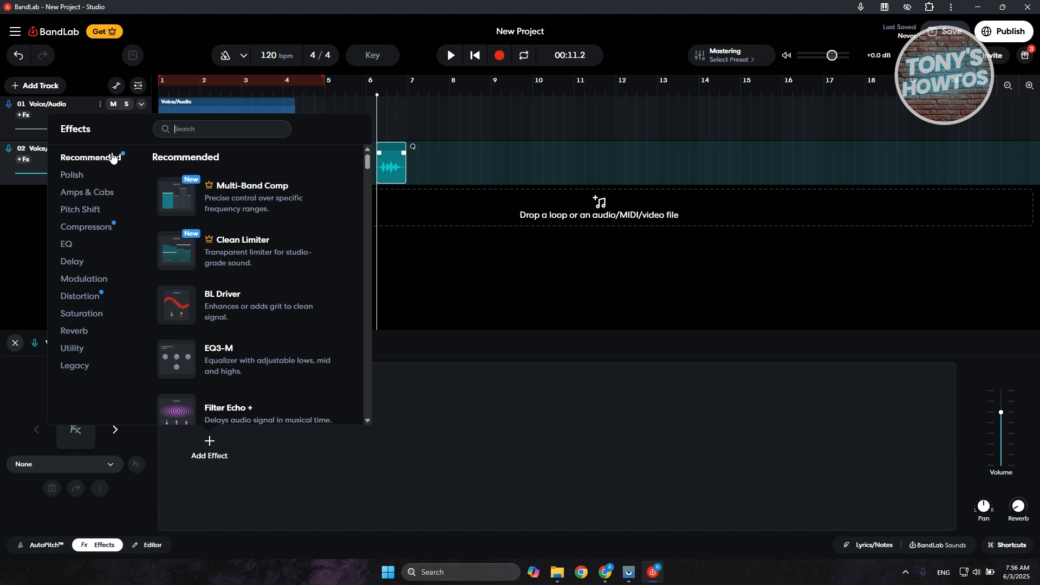
mouse_move(70, 346)
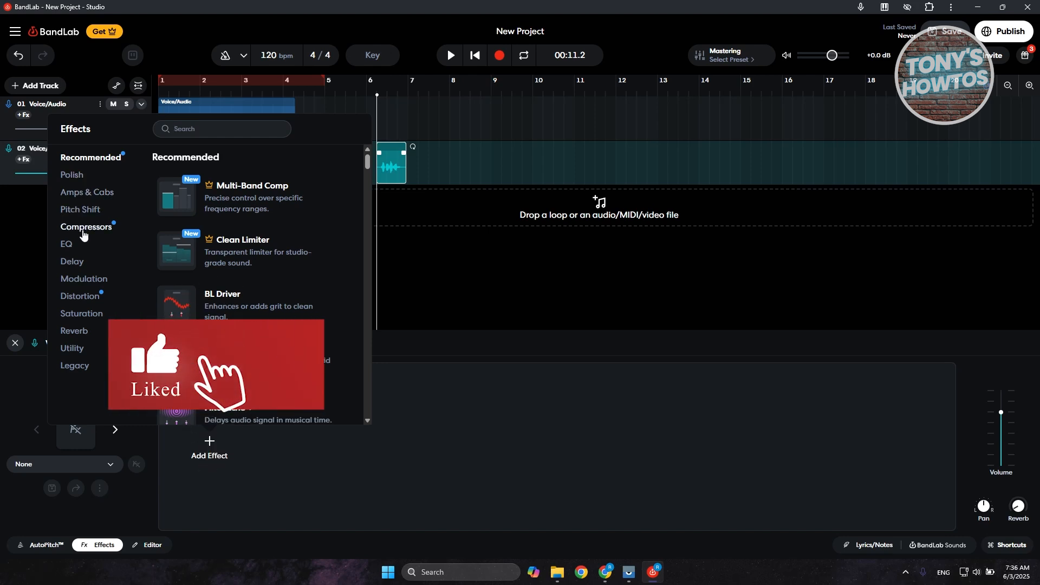
click(87, 226)
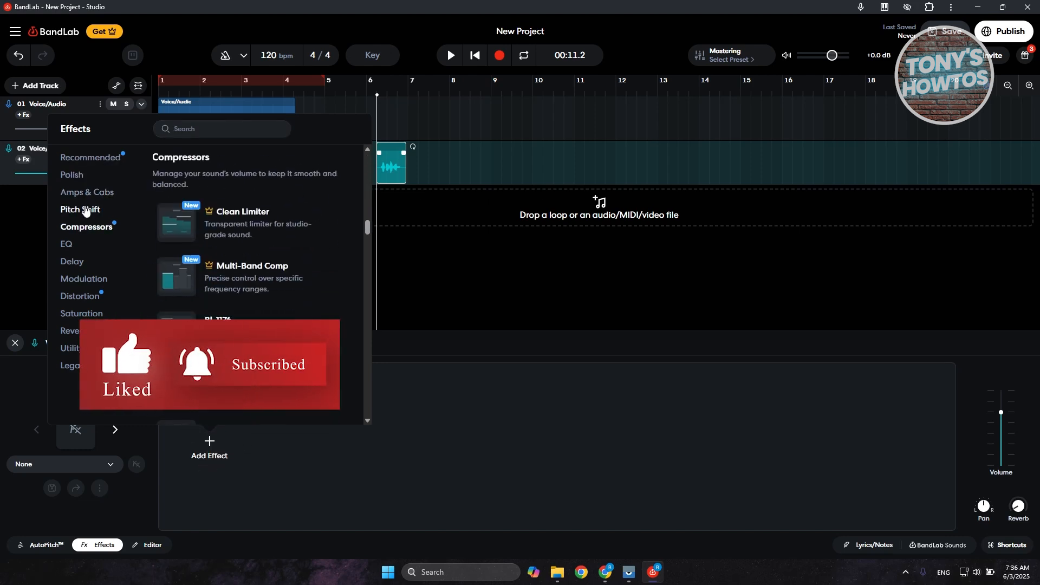
click(87, 191)
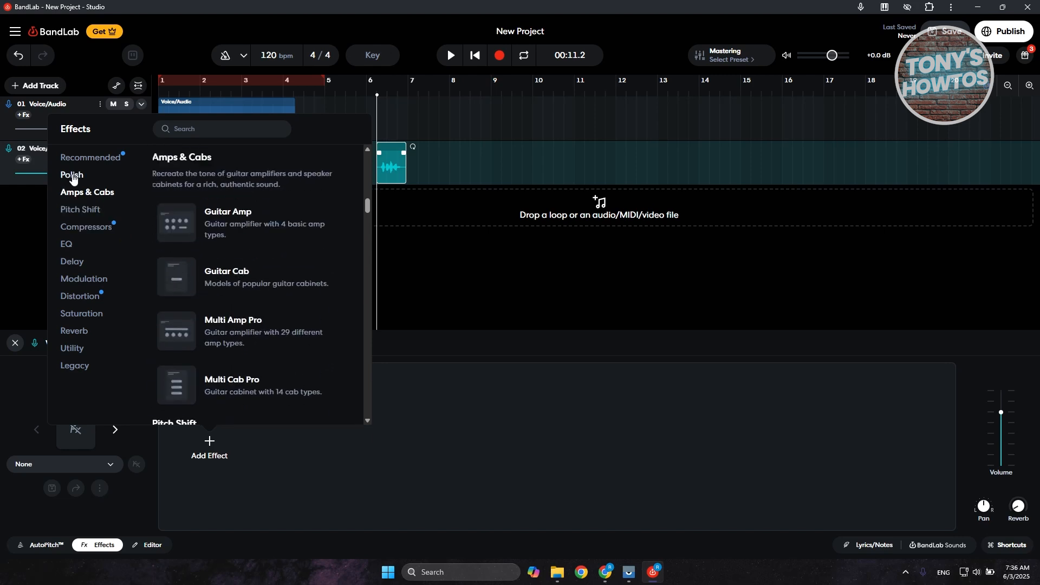
click(91, 157)
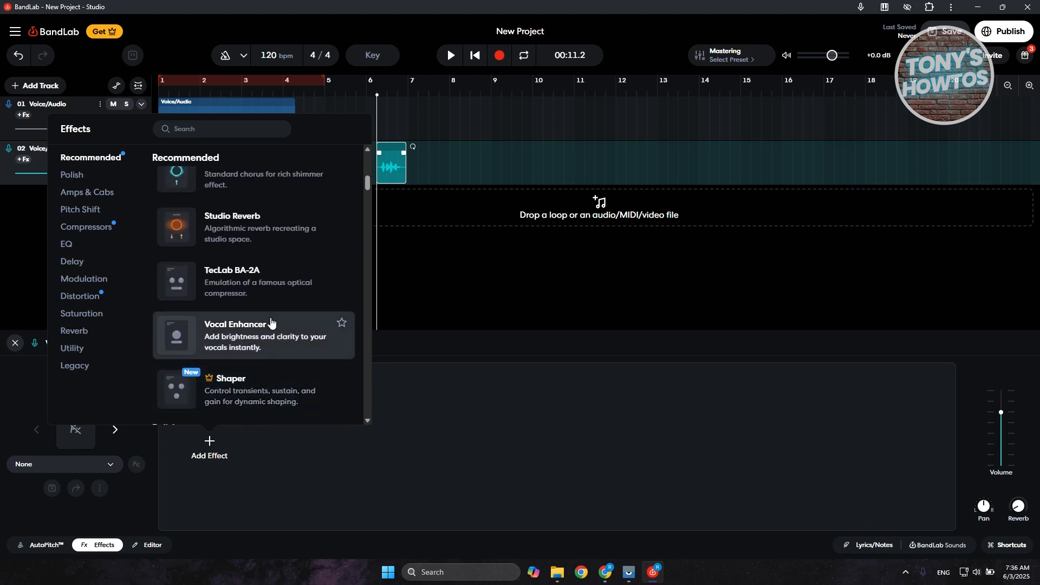
scroll(down, 3)
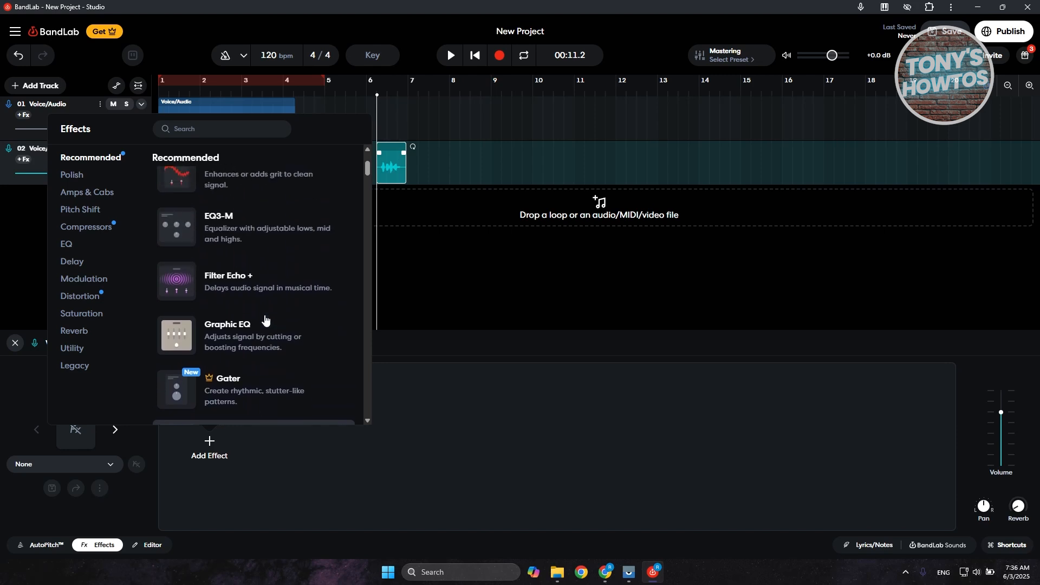
mouse_move(306, 298)
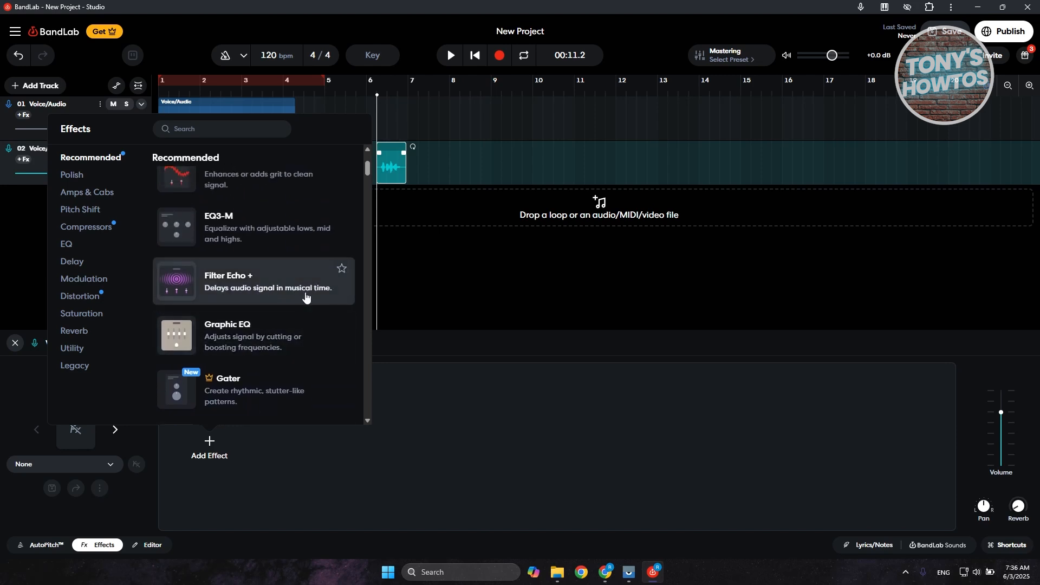
mouse_move(280, 308)
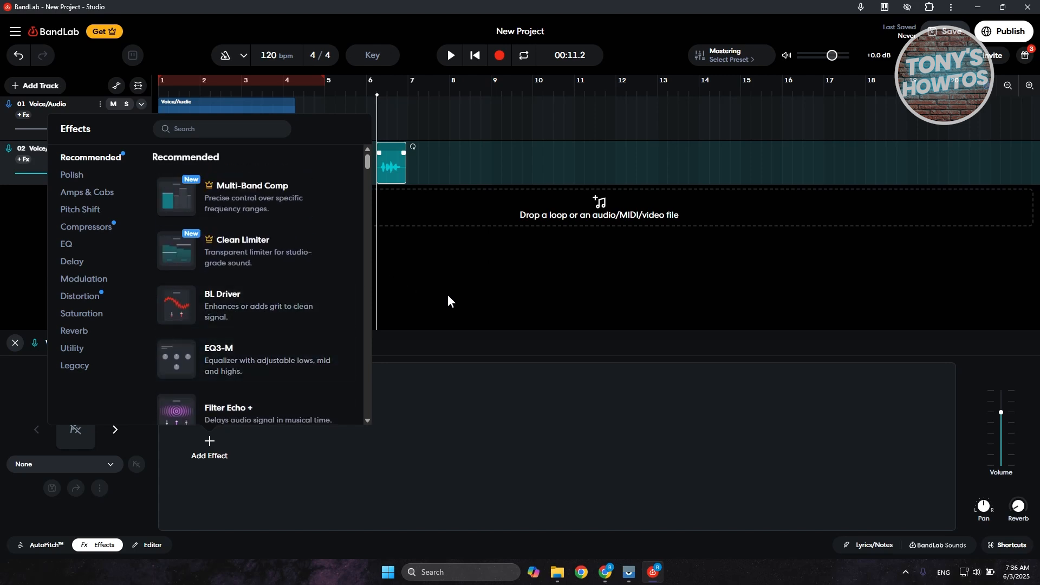
Step: Dismiss the effects library and place the playhead just before bar 5 (about 00:07.5)
click(15, 342)
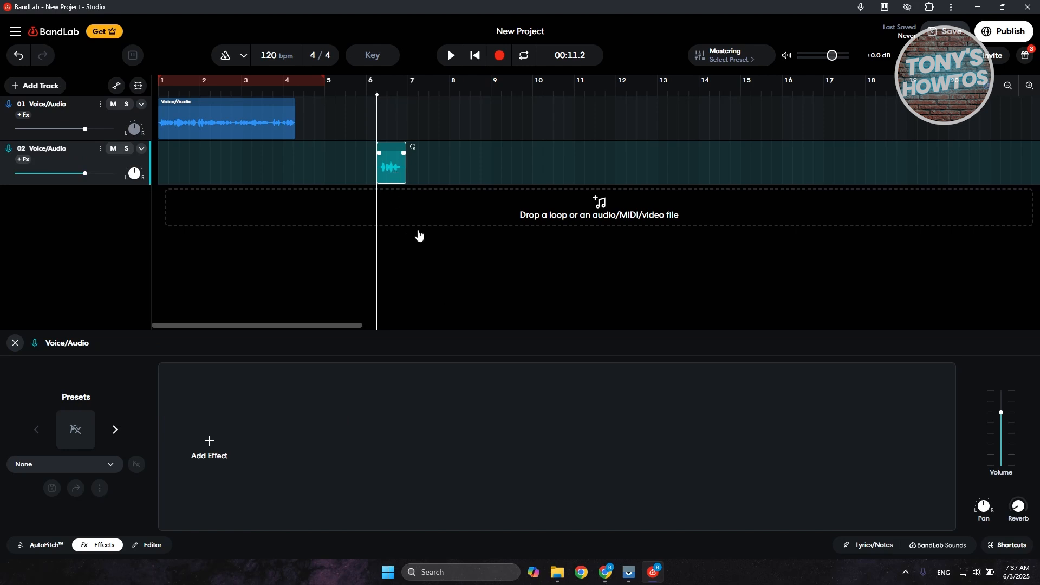
mouse_move(104, 280)
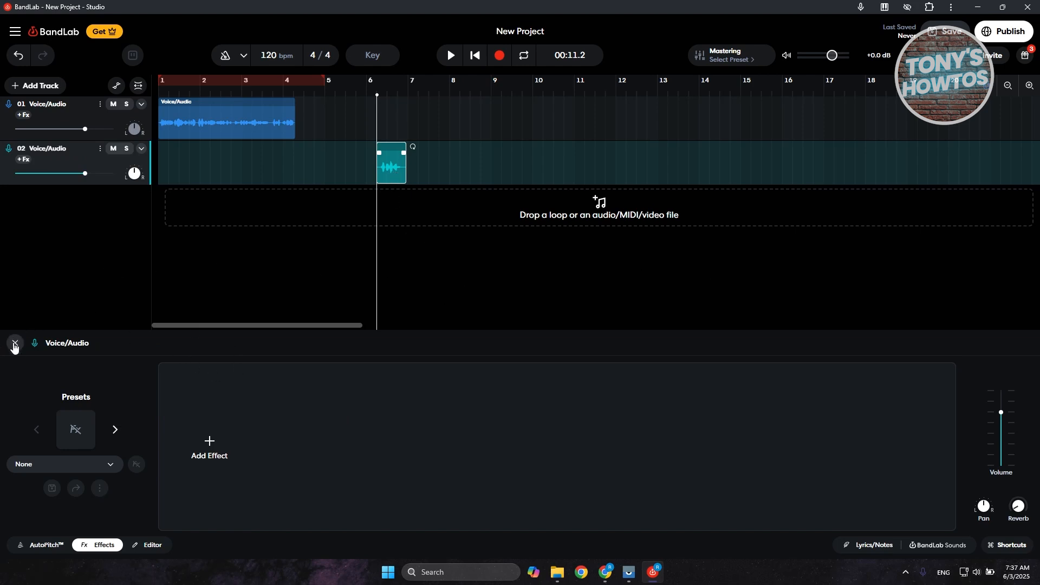
mouse_move(15, 343)
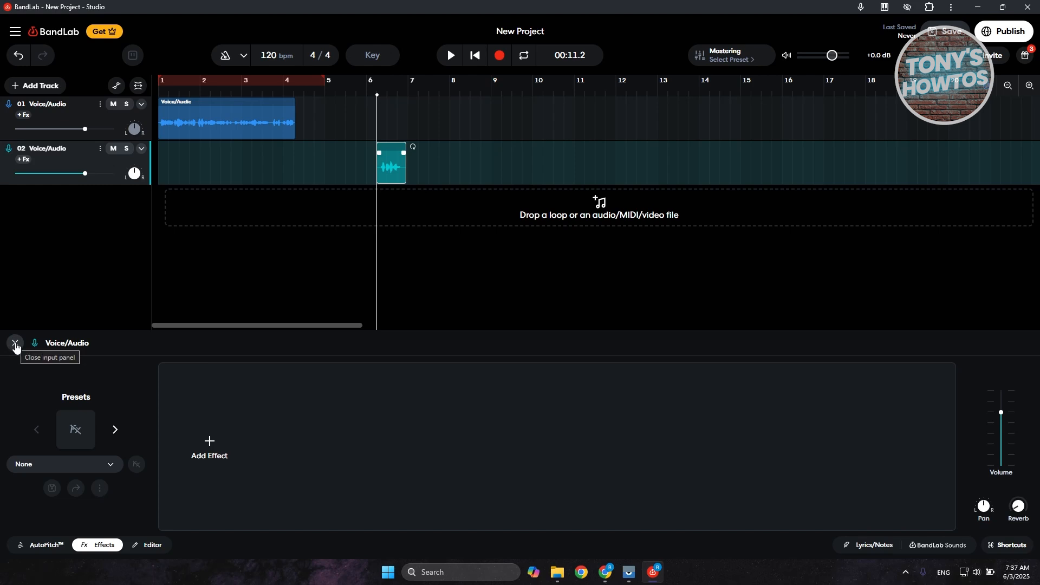
mouse_move(225, 92)
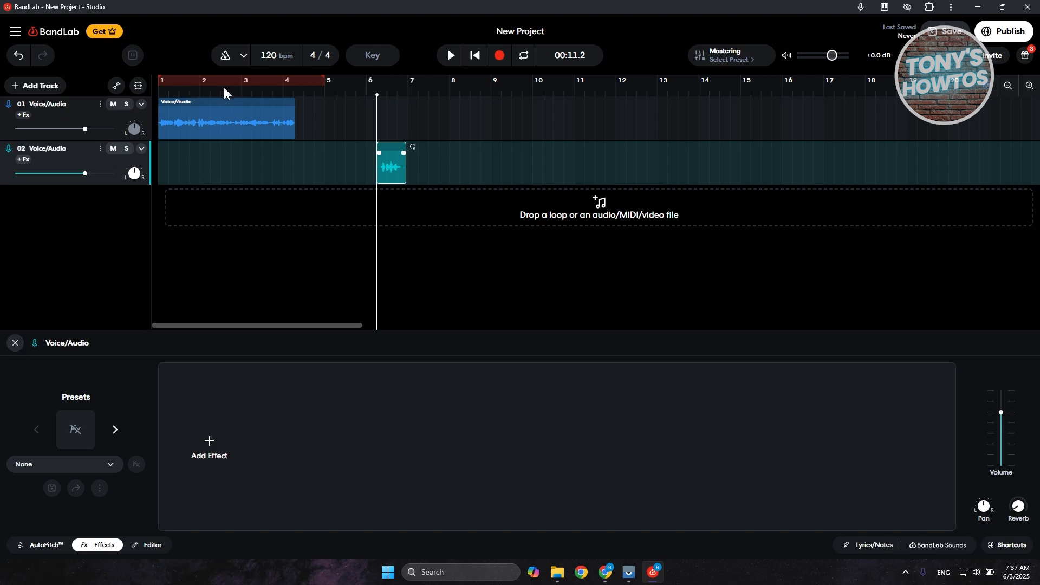
click(203, 80)
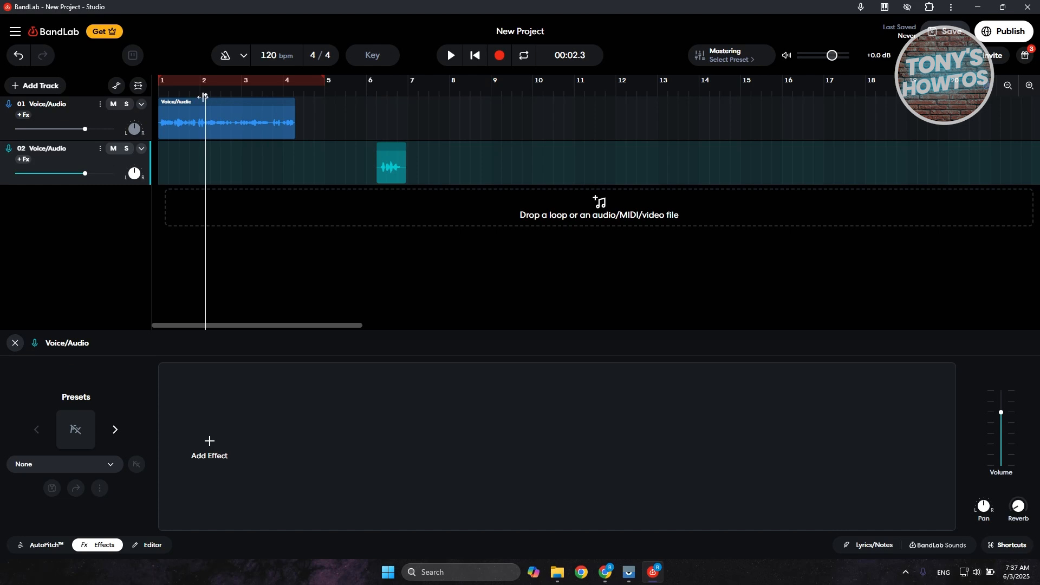
mouse_move(359, 96)
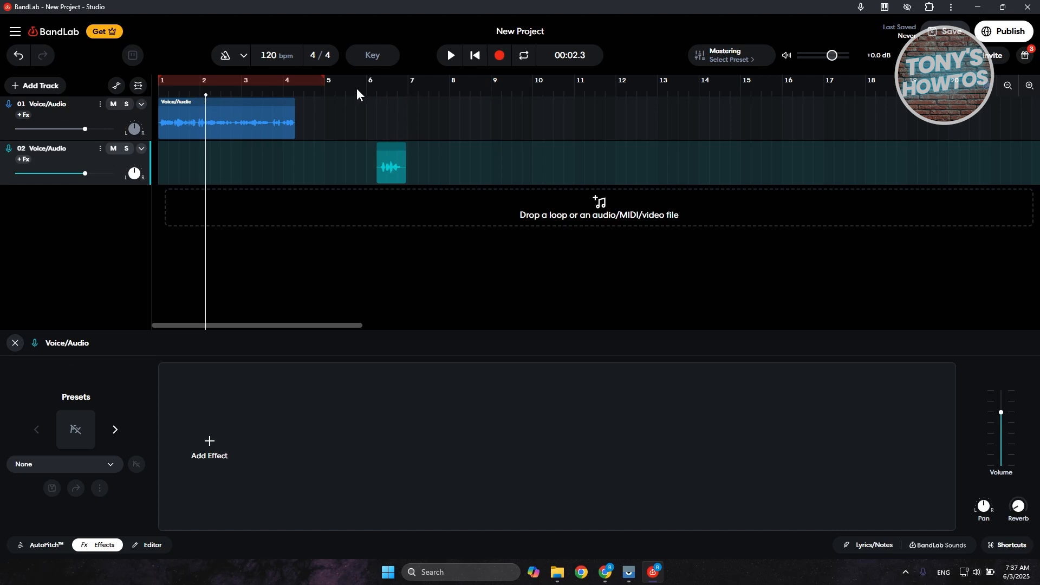
click(313, 80)
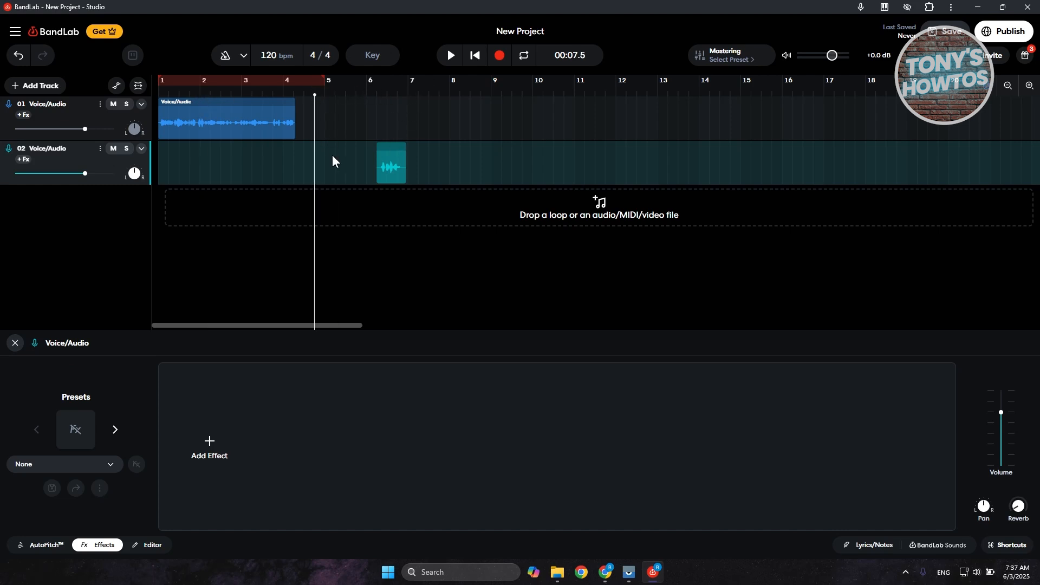
mouse_move(332, 176)
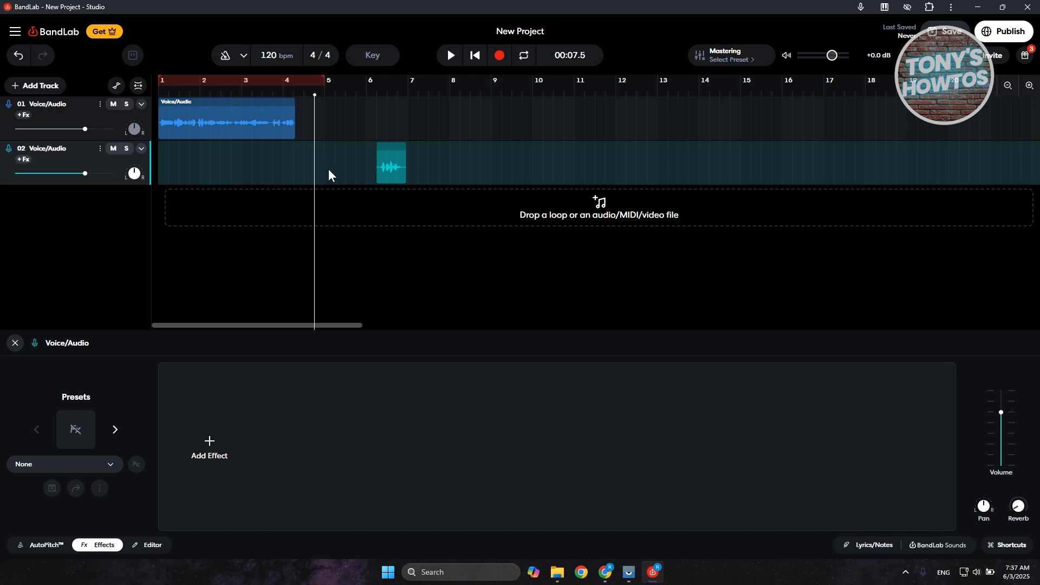
mouse_move(41, 554)
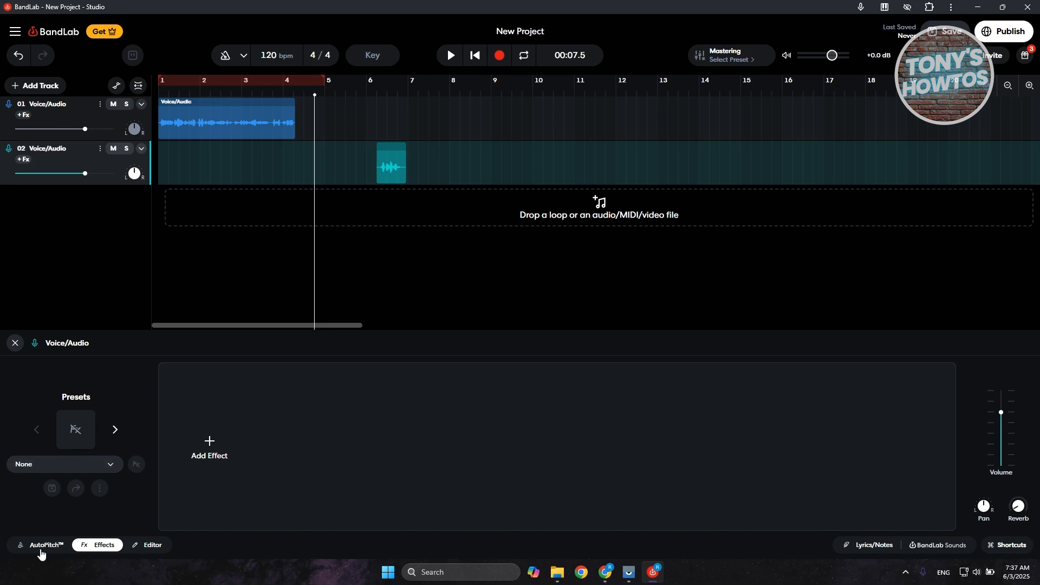
Step: Show track 2's AutoPitch settings and switch input monitoring off
click(46, 544)
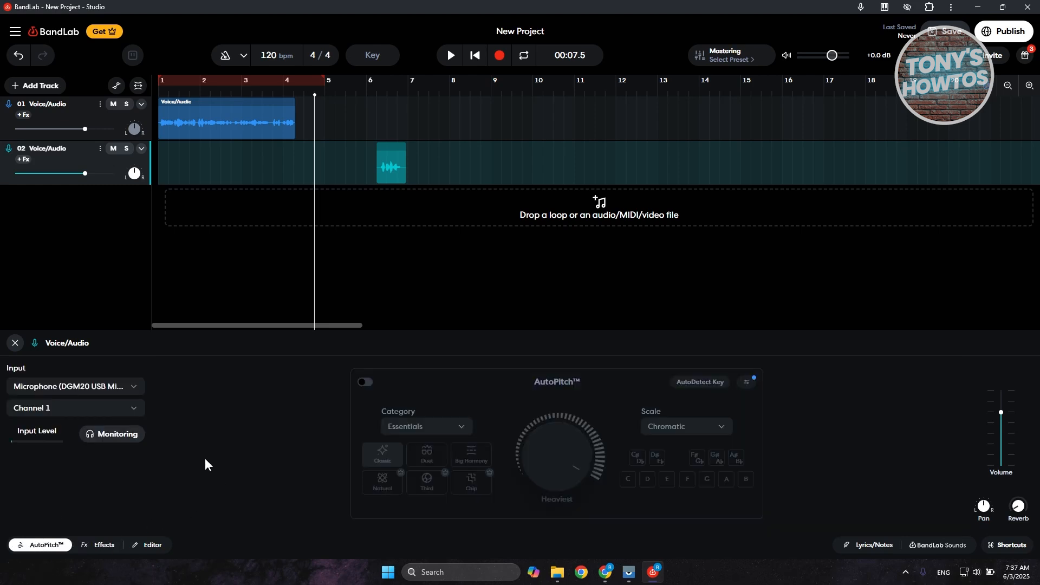
mouse_move(125, 436)
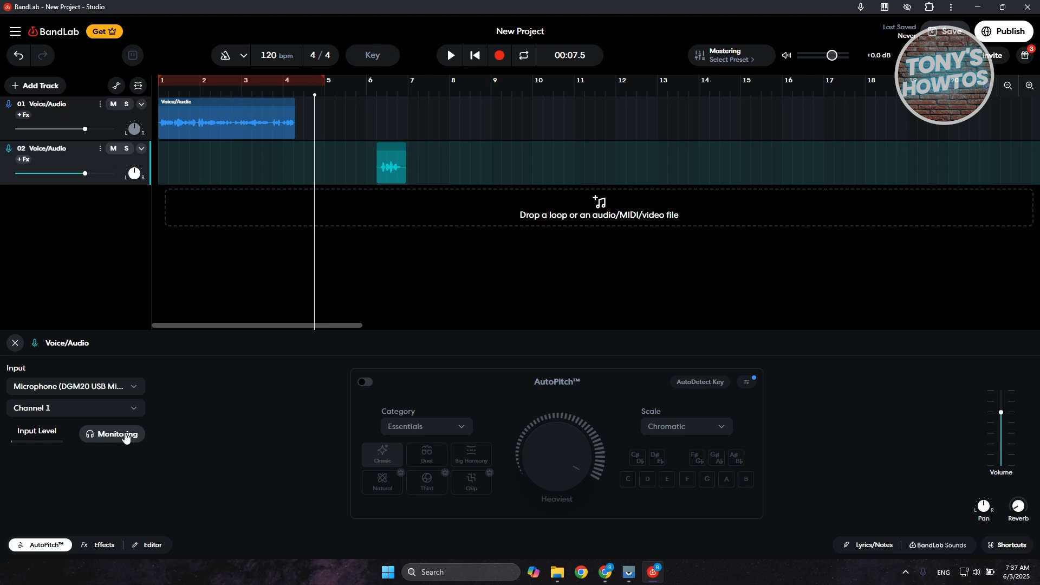
click(112, 434)
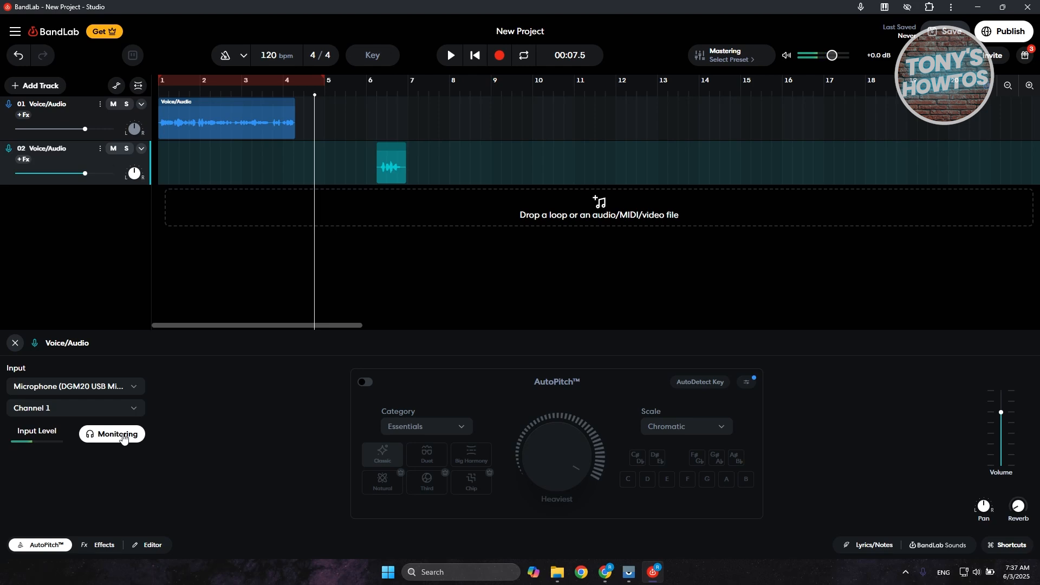
mouse_move(114, 456)
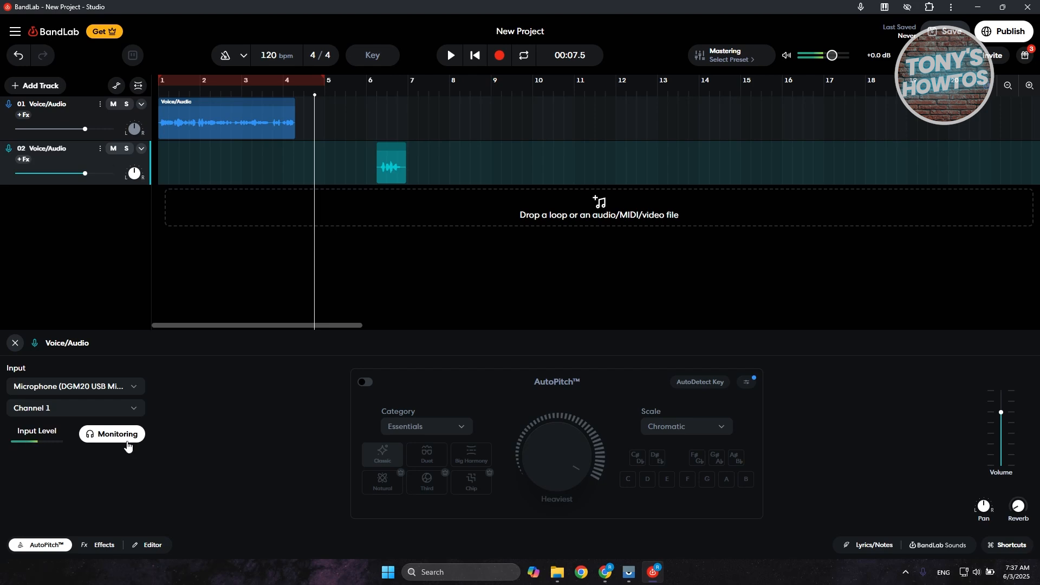
mouse_move(101, 435)
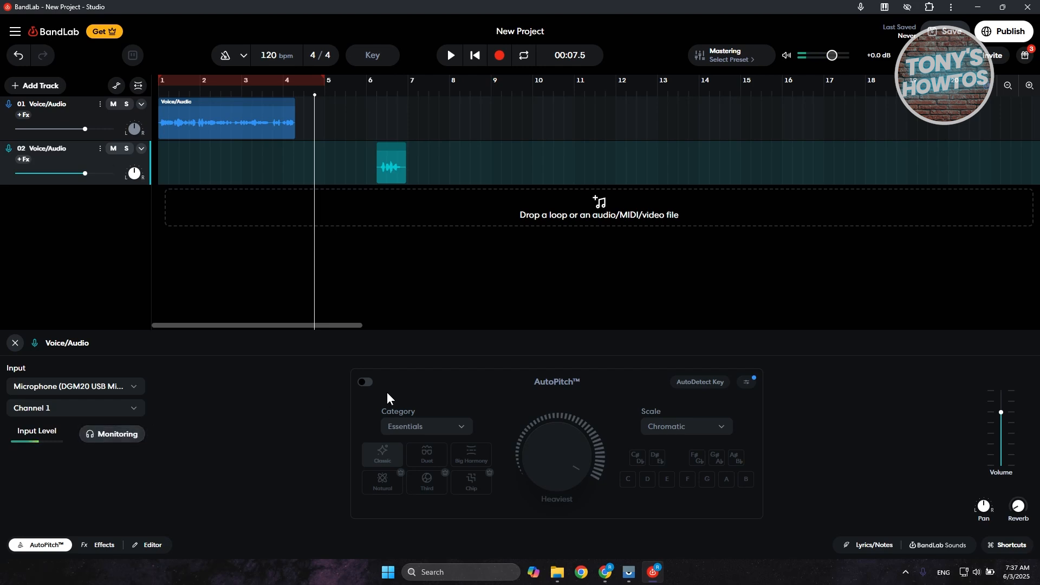
mouse_move(410, 269)
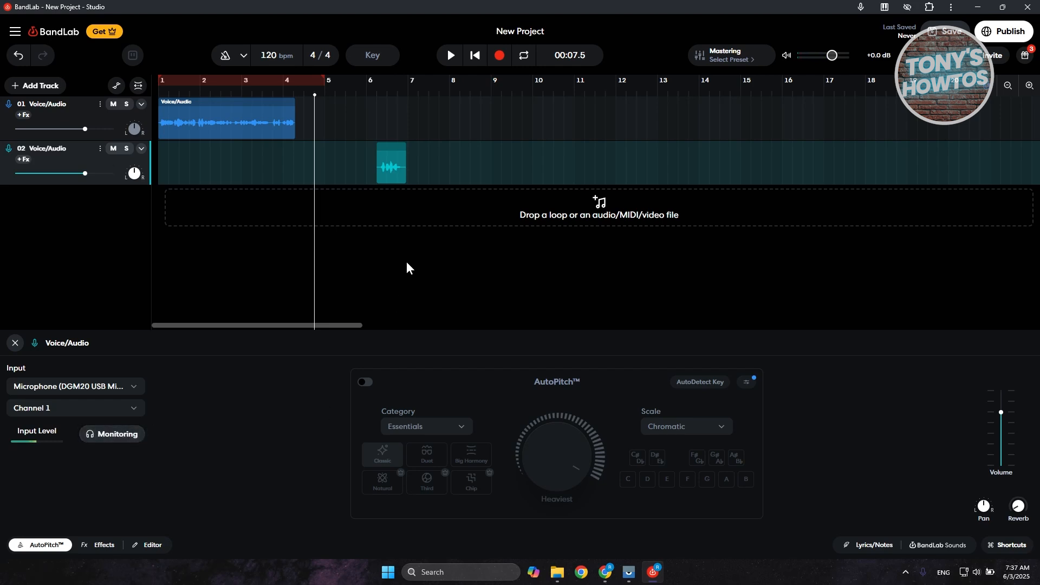
mouse_move(383, 290)
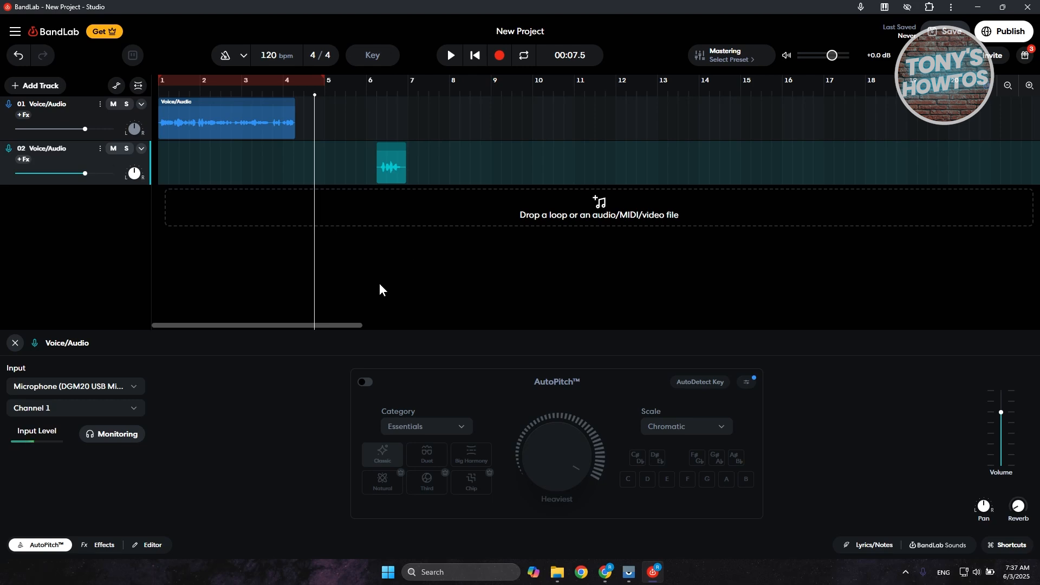
mouse_move(336, 143)
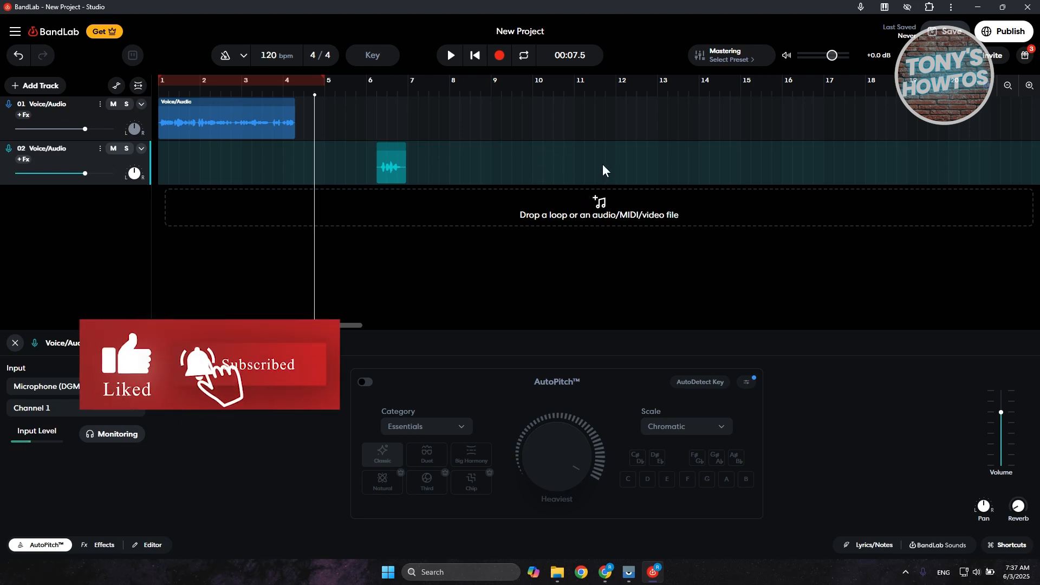
mouse_move(476, 55)
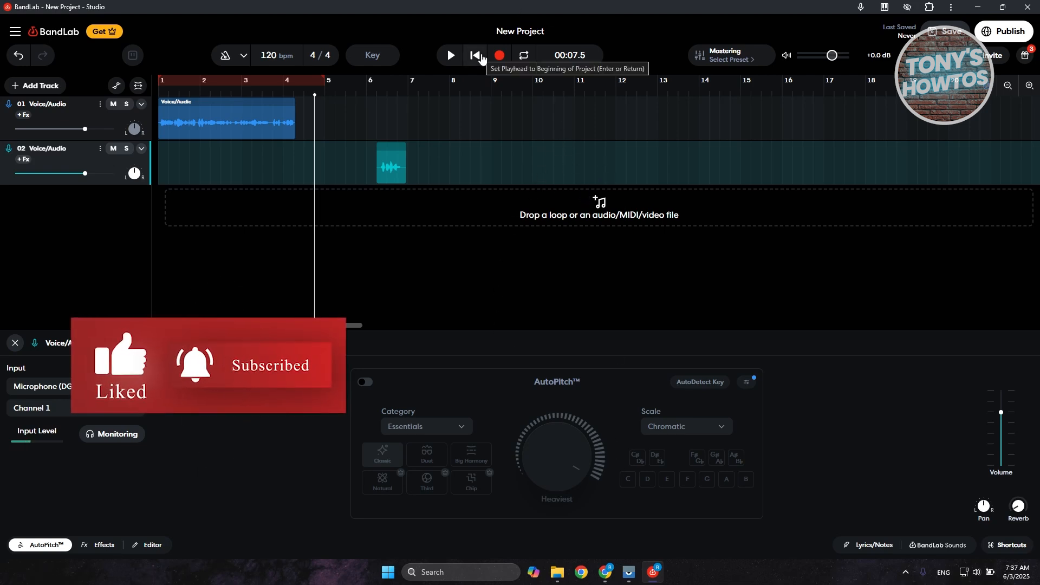